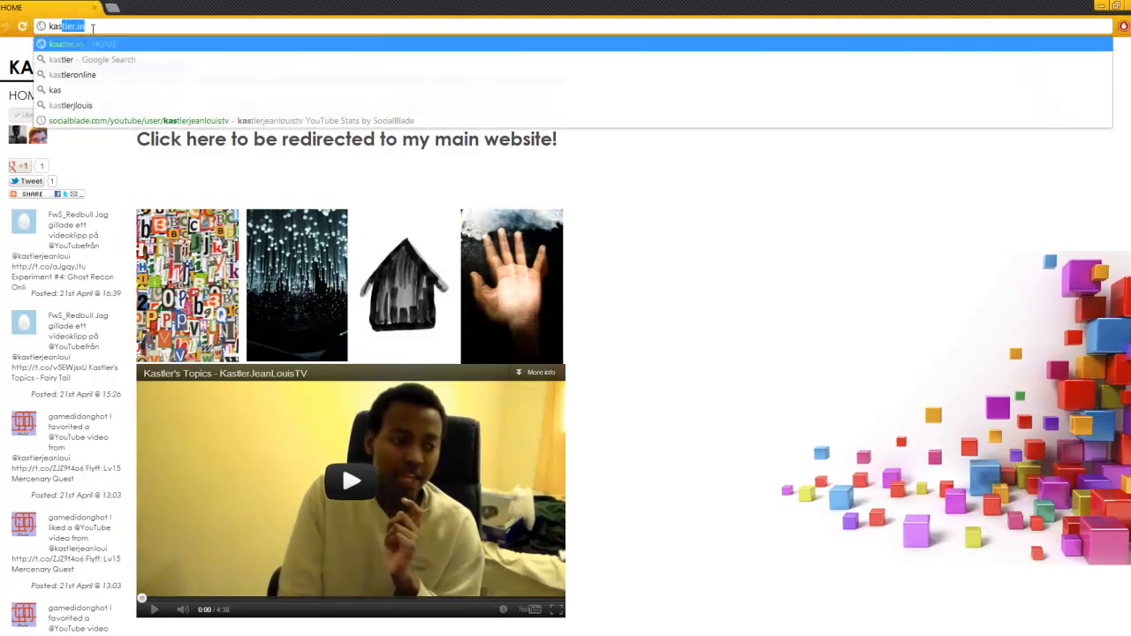
# Step: Enter kastler.in in the address bar and choose the kastleronline.com suggestion
pyautogui.click(74, 75)
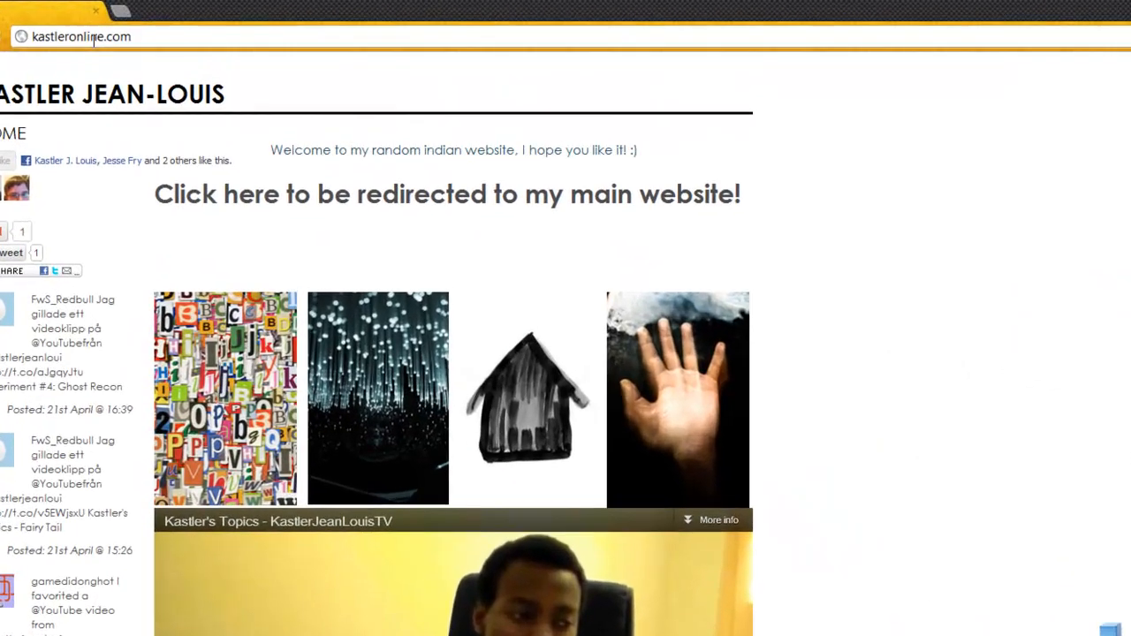
pyautogui.write('kastler.in')
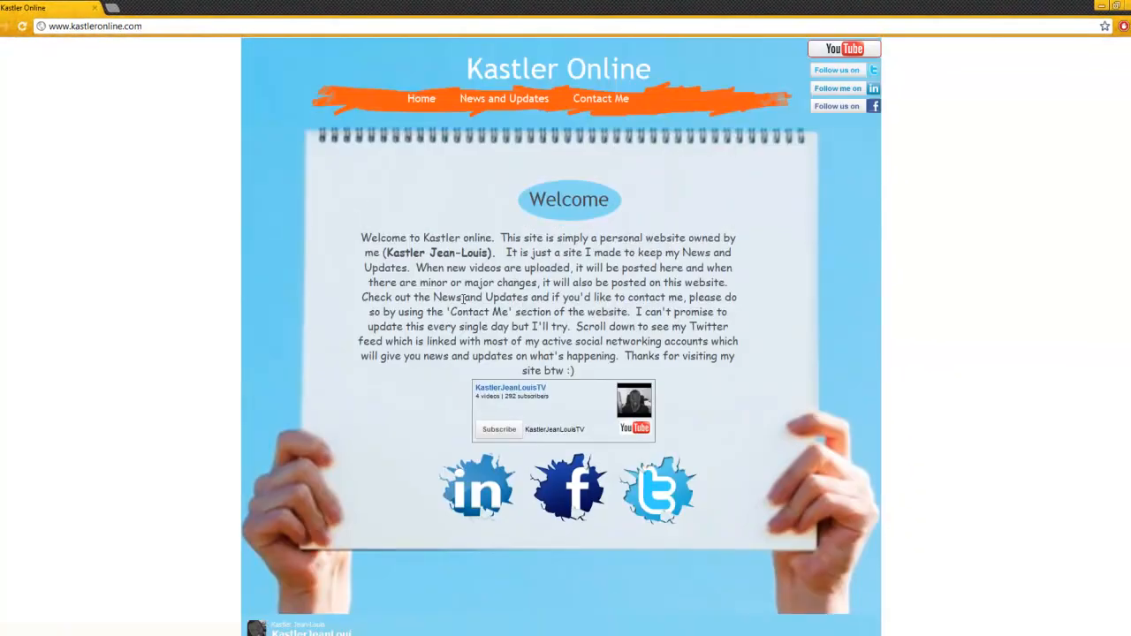
pyautogui.click(96, 27)
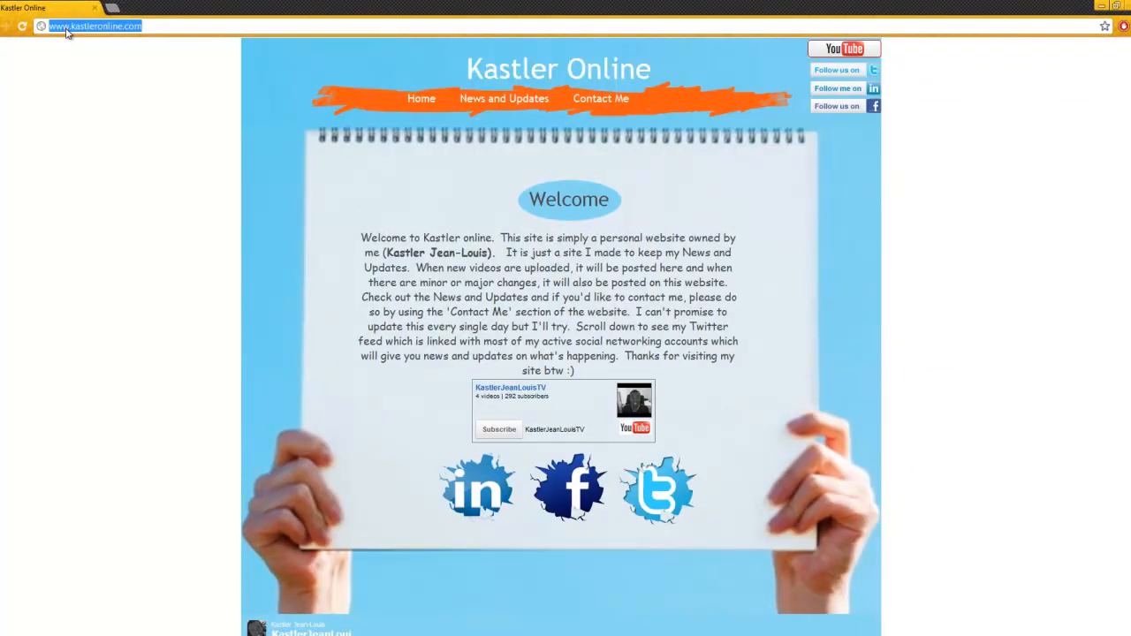